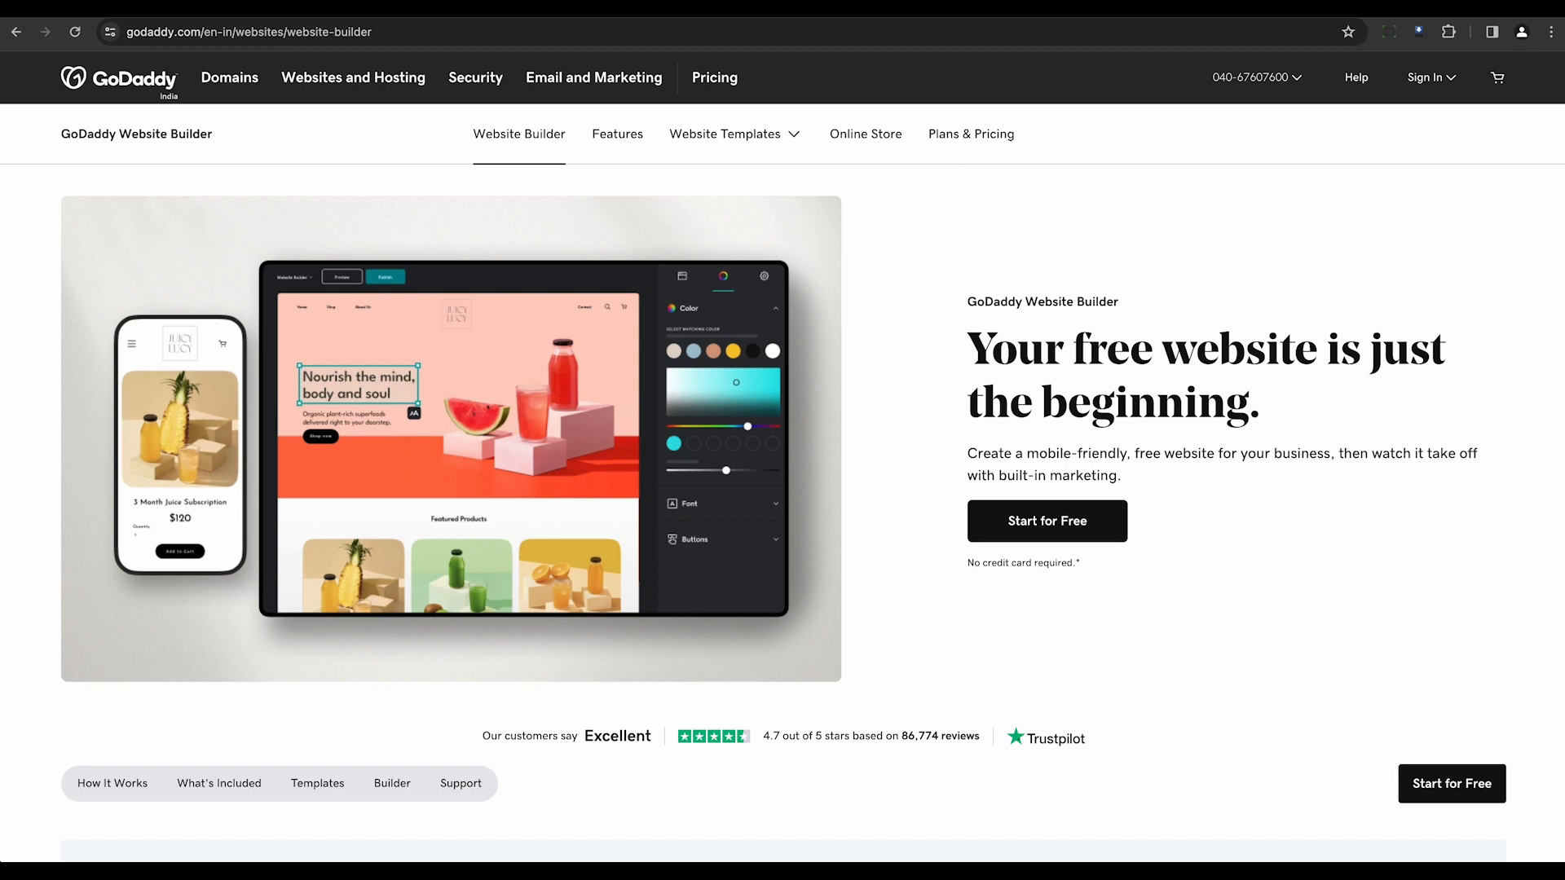
text(10web.io/ai-website-builder/)
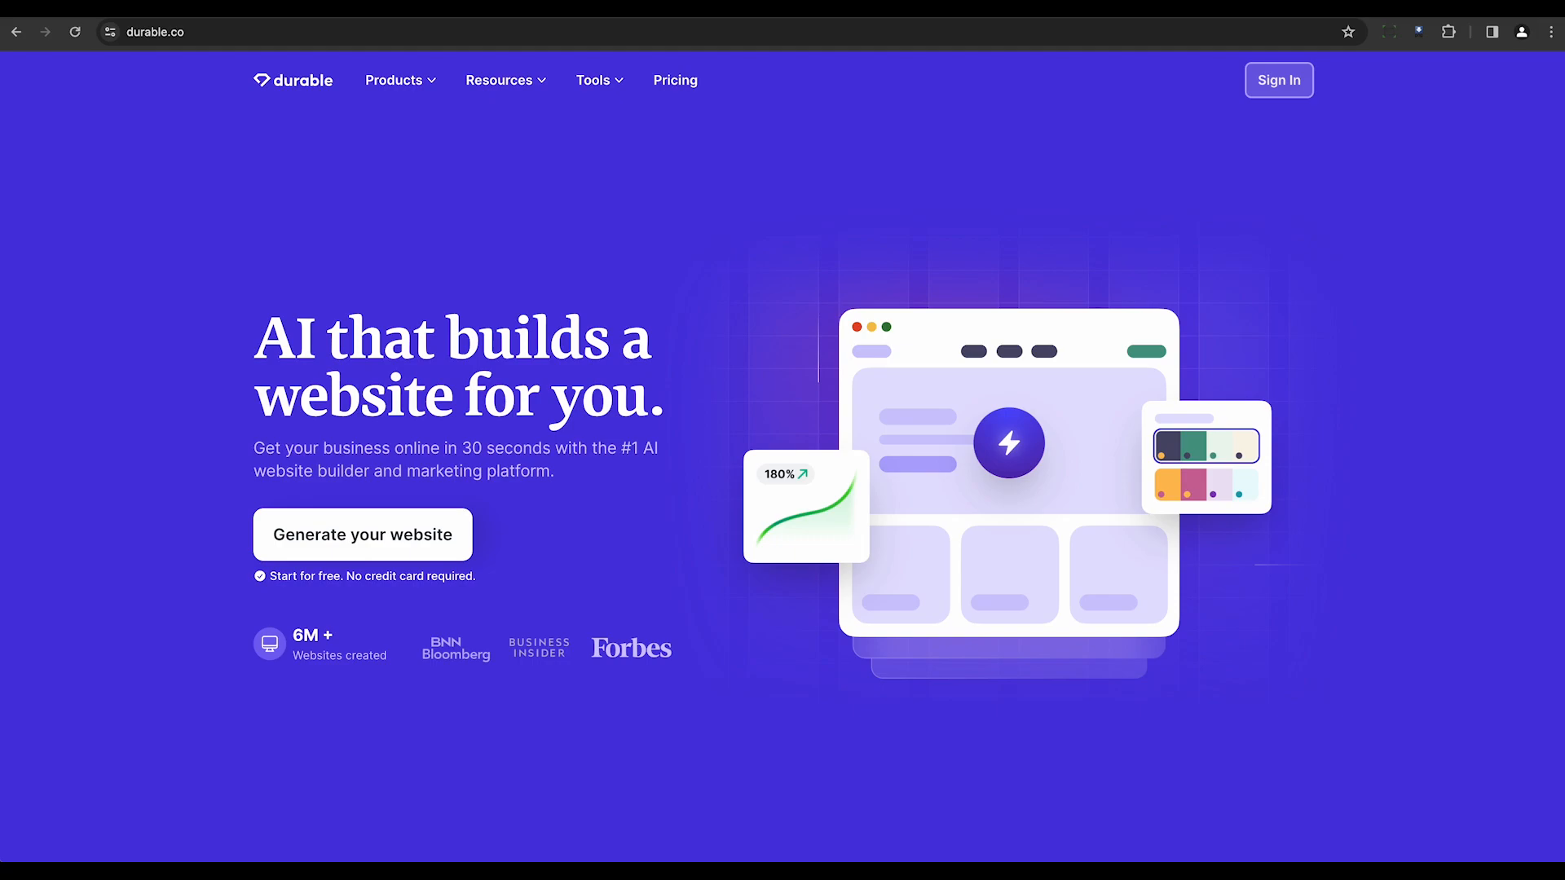
text(codewp.ai)
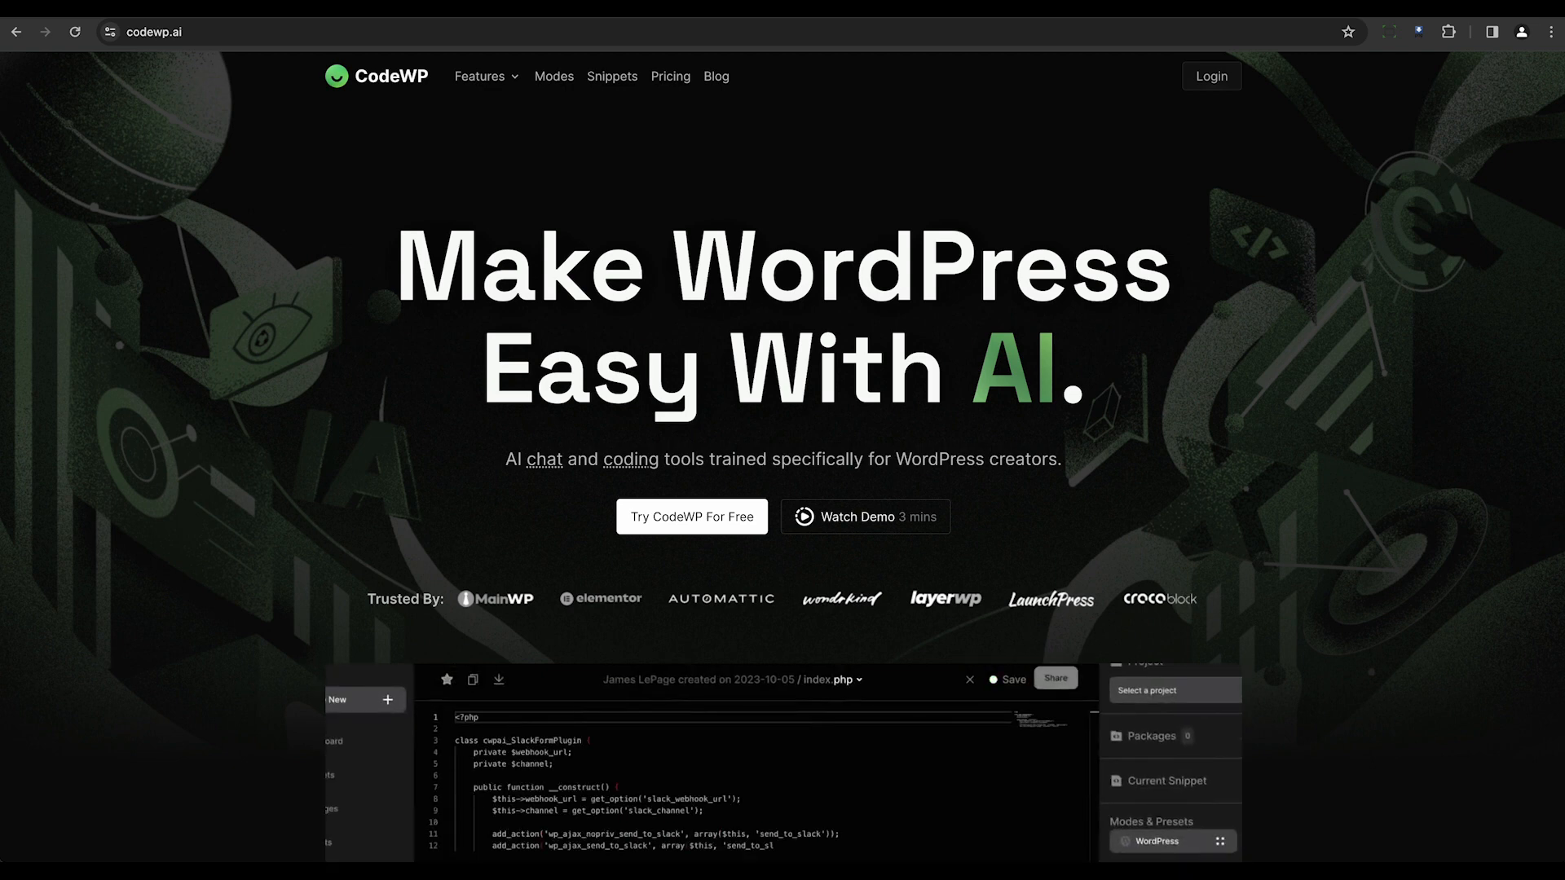
text(jimdo.com/website/free/)
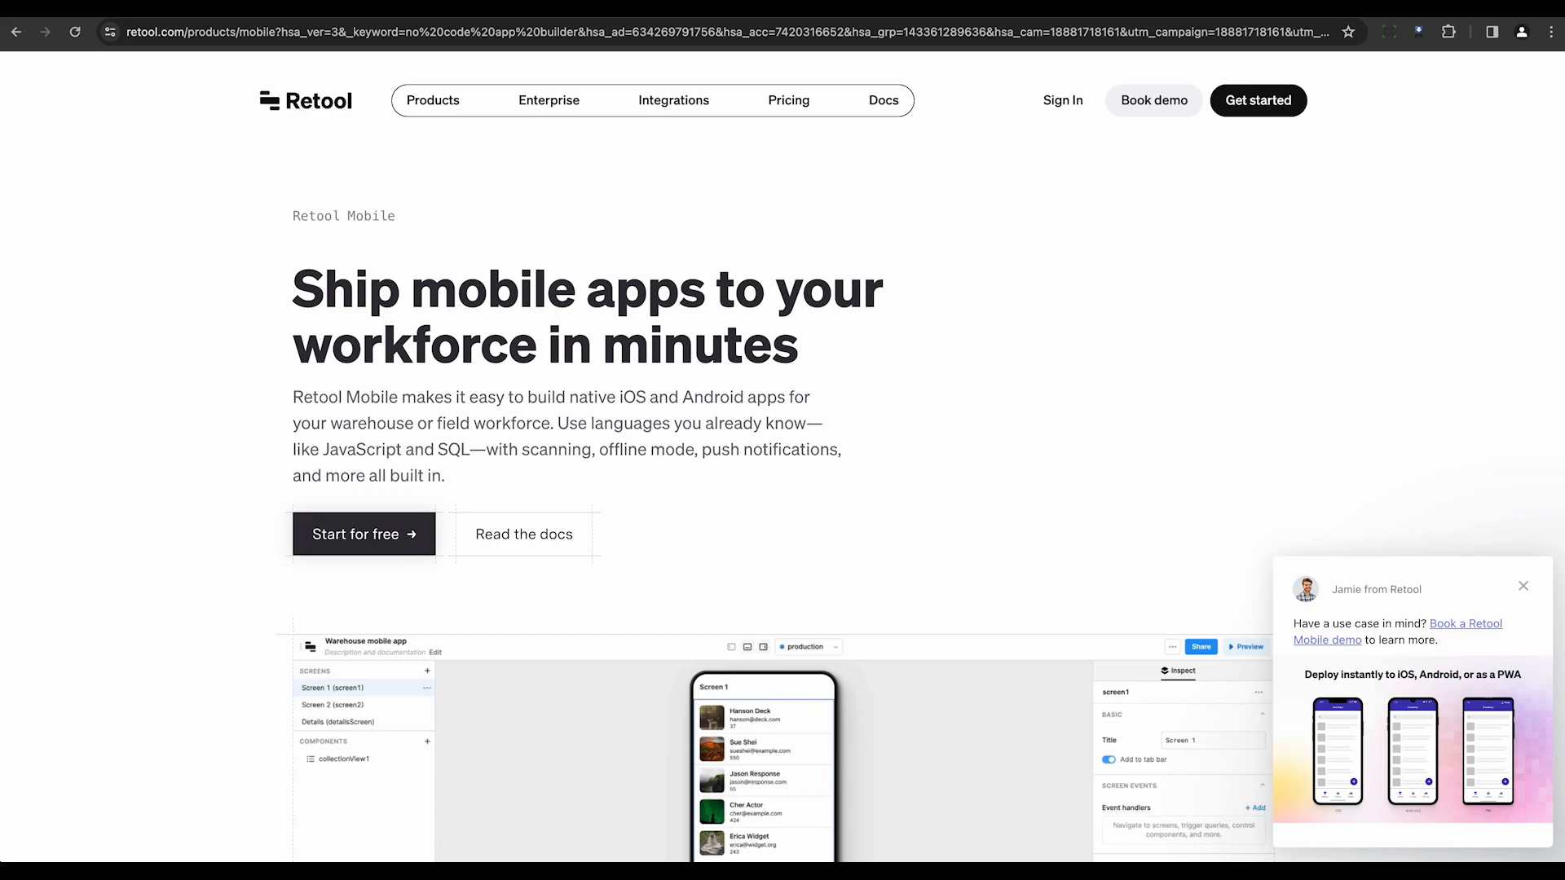
text(framer.com/features/ai/)
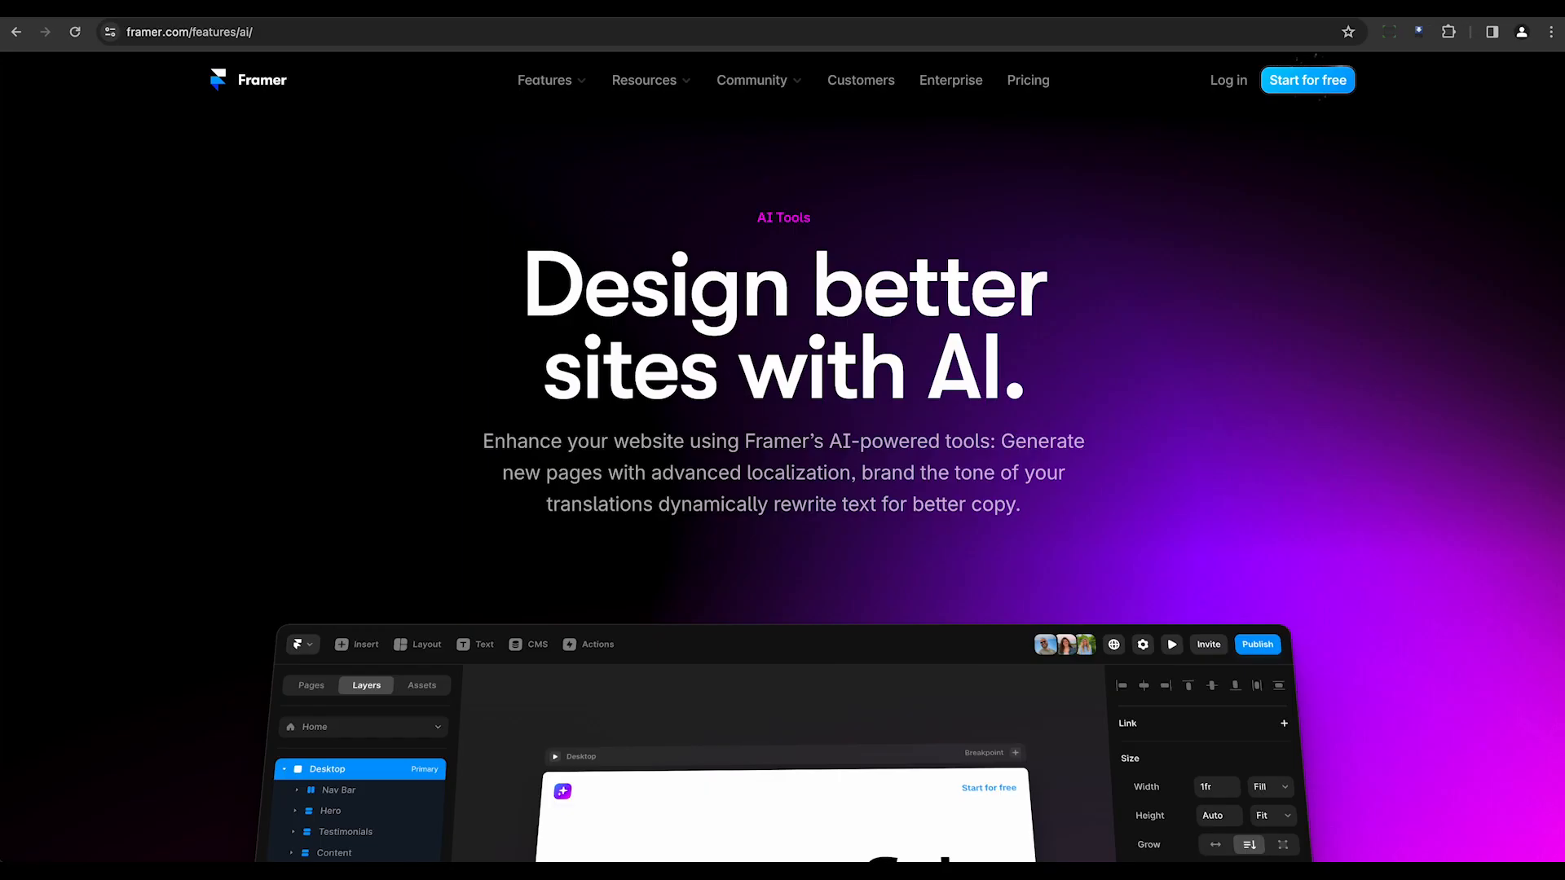